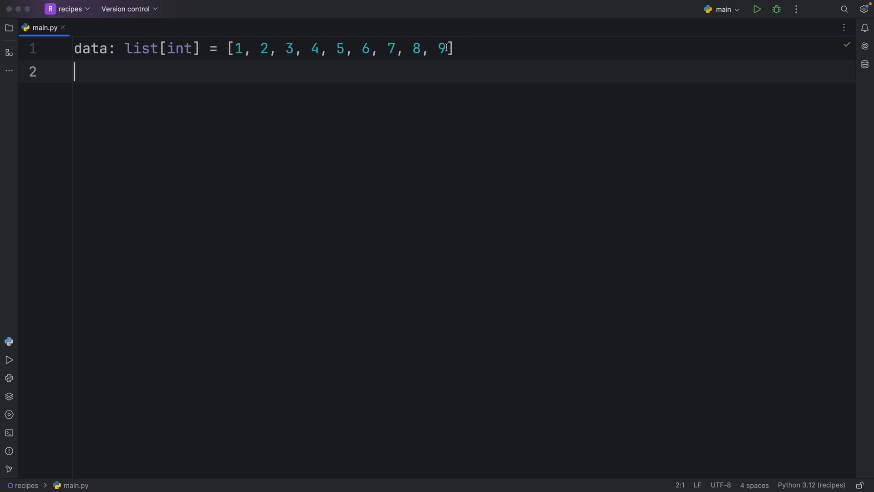
Step: Insert an empty first line so the data list of 1–9 moves to line 2
drag(321, 48, 370, 48)
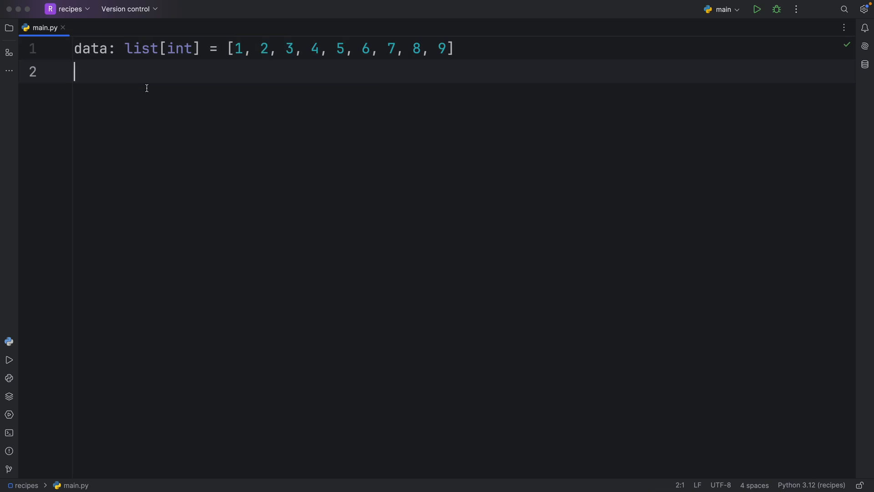
double_click(180, 48)
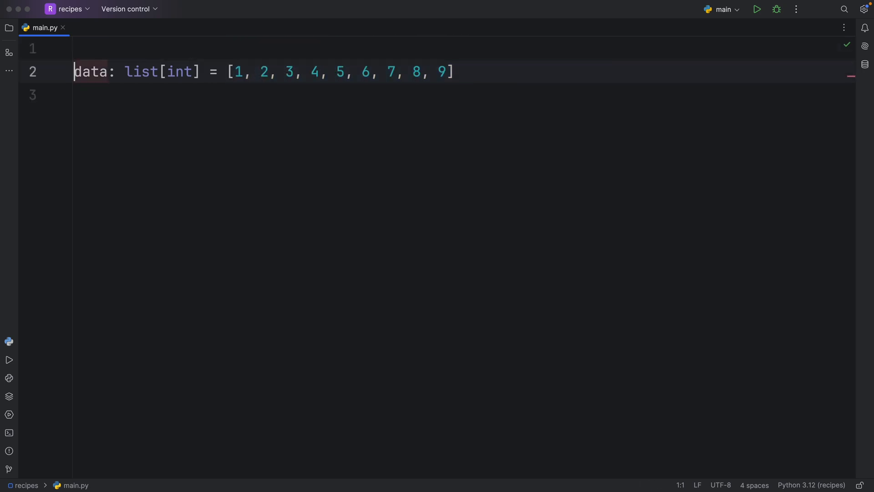
Step: Add 'from itertools import batched' as the first line of main.py
key(Enter)
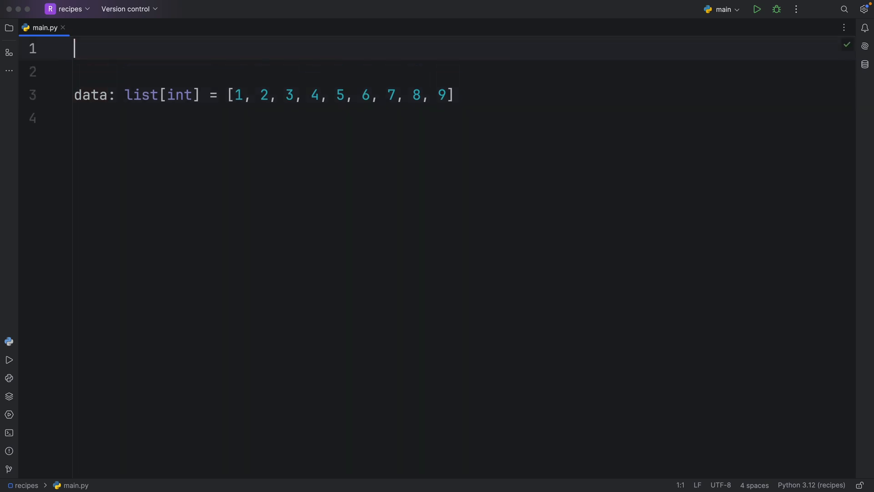
text(from)
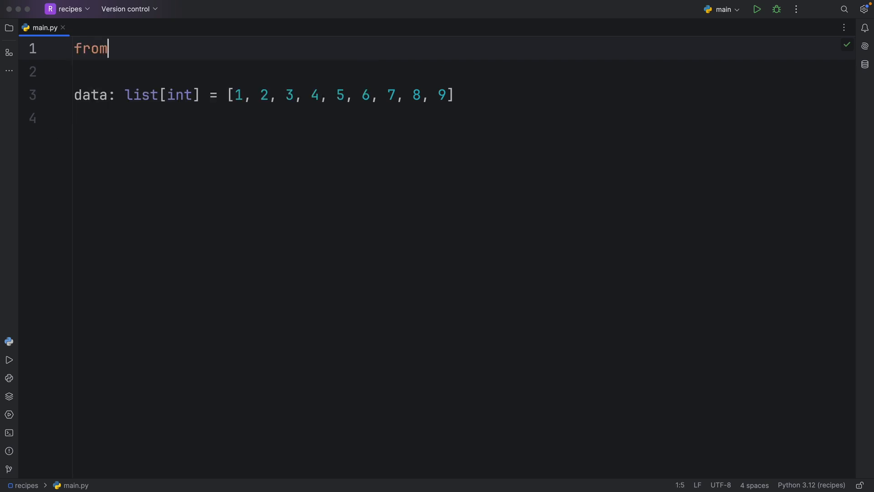
text(itertools i)
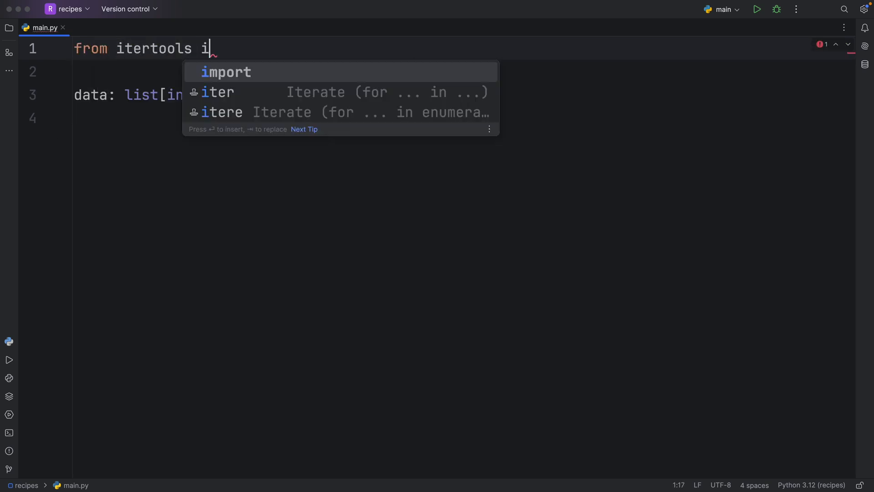
text(mport batched)
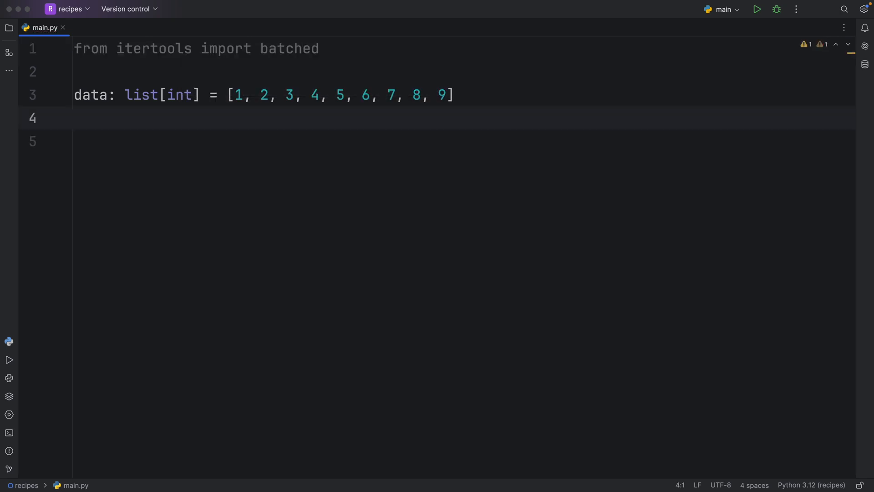
Step: Start a 'batch: batched = batched' line below the data list
text(batch:)
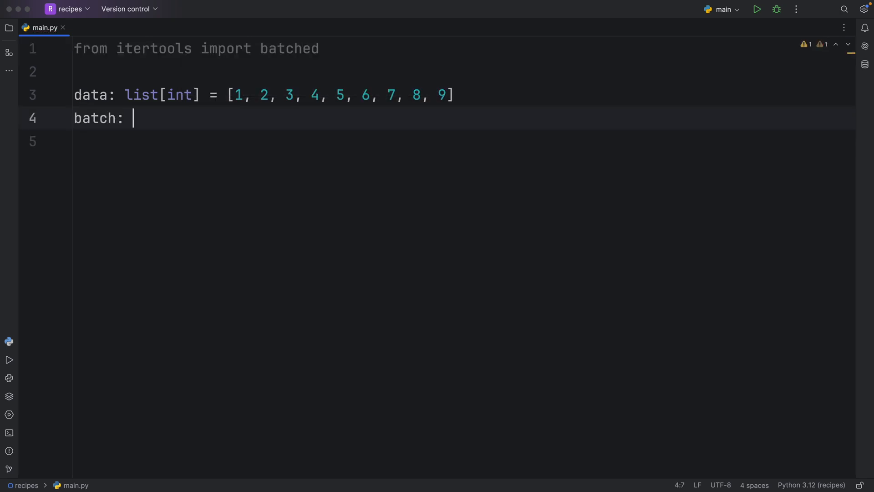
text(batched =)
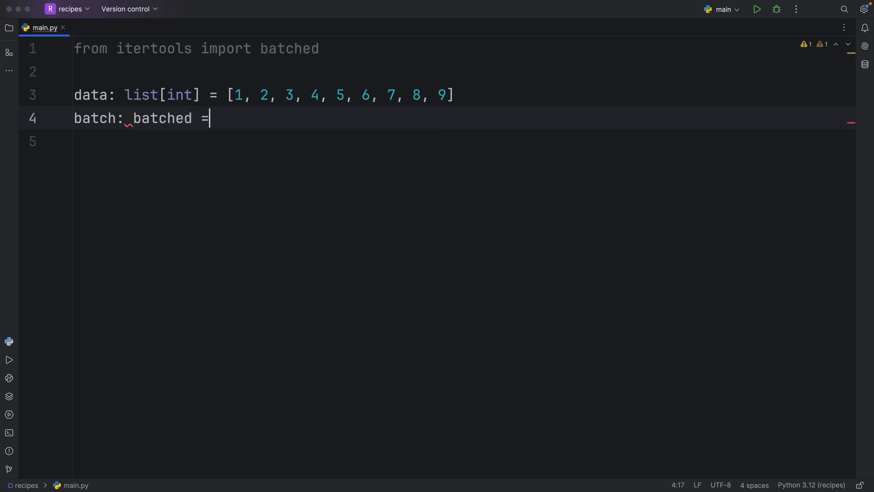
text(batched)
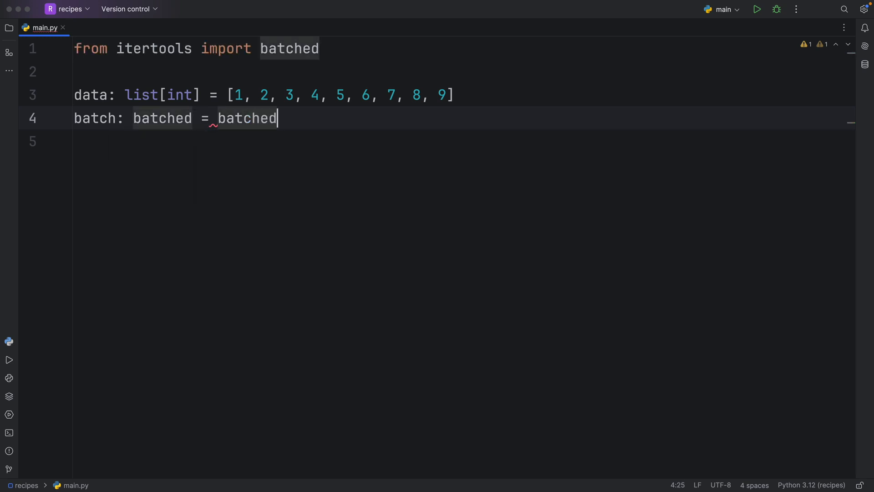
Step: Complete the call as batched(data, n=3), add print(batch), and run main.py
text(()
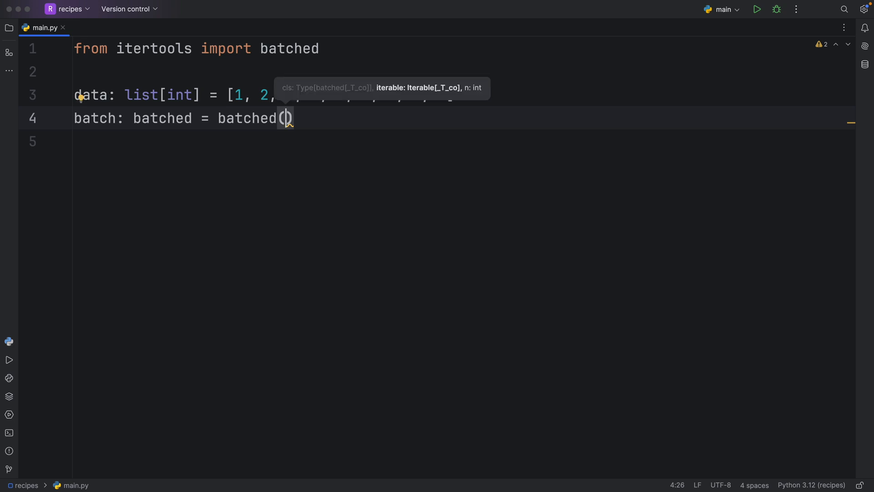
text(data,)
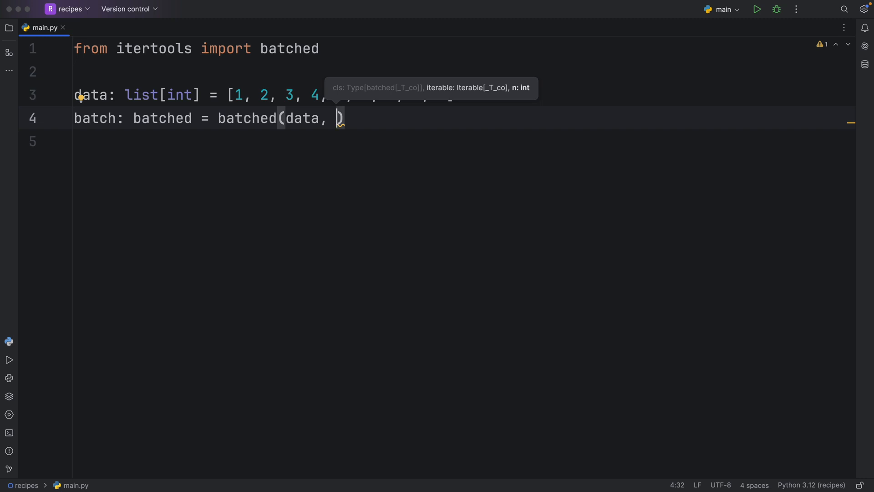
text(n=3)
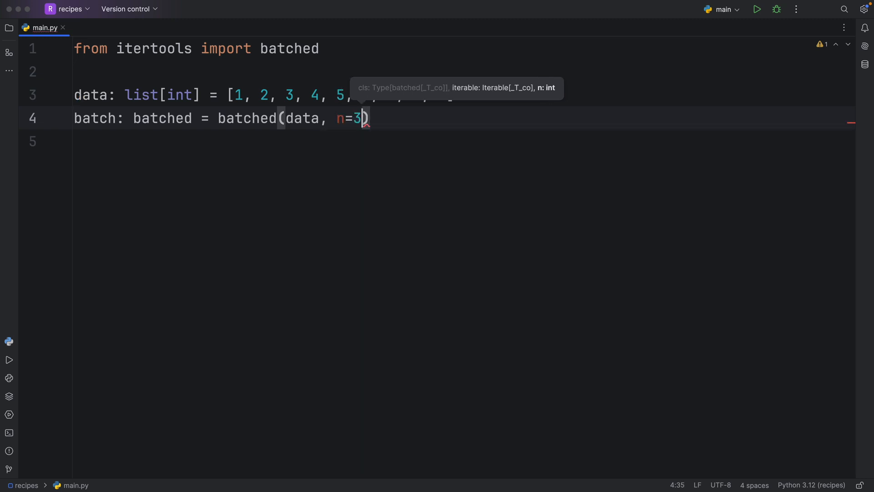
text(print(batch)
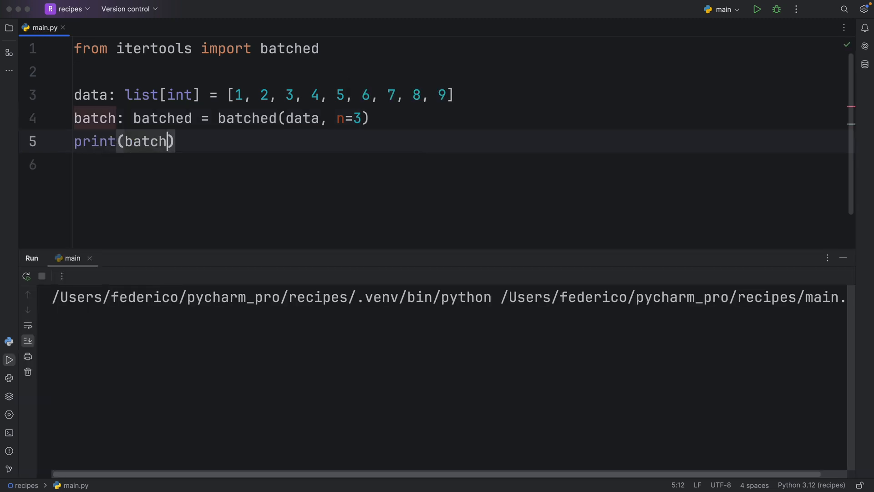
Step: After seeing a batched object printed, try next(batch), then restore print(batch)
click(757, 9)
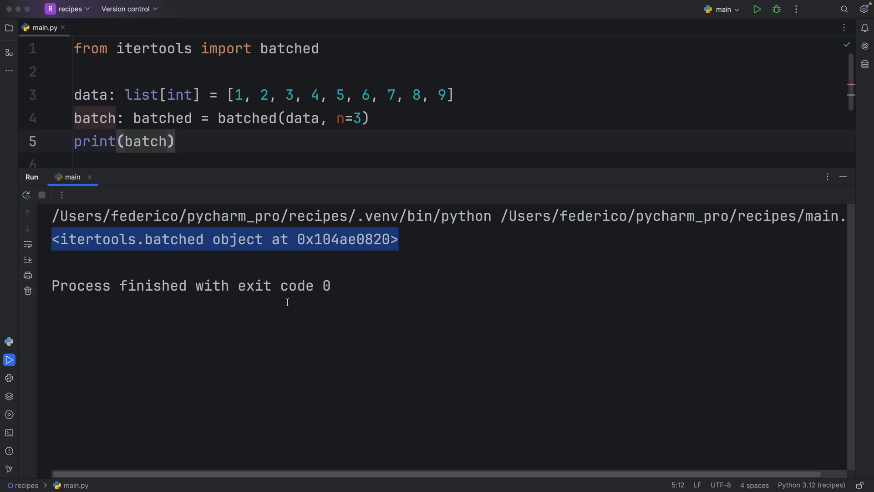
double_click(145, 142)
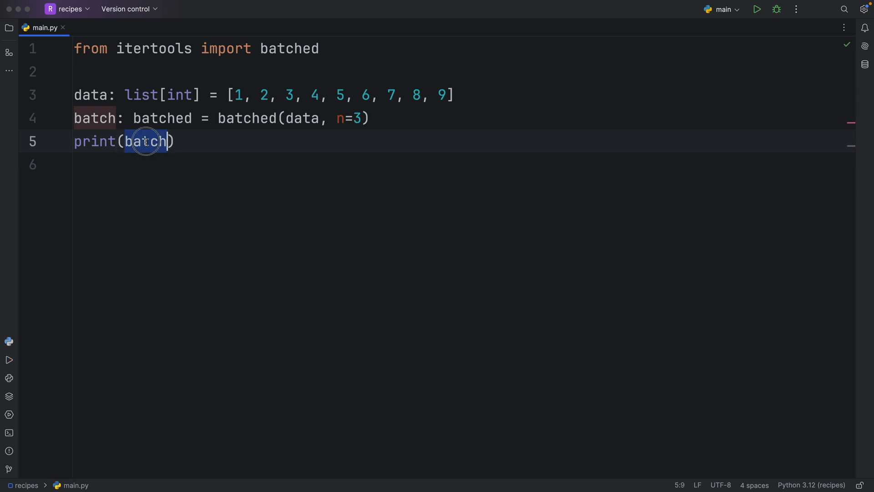
text(ne()
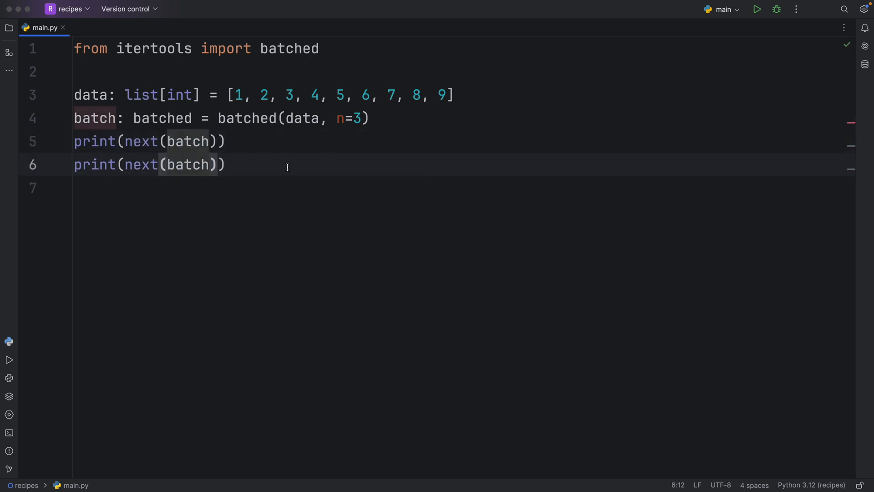
click(757, 9)
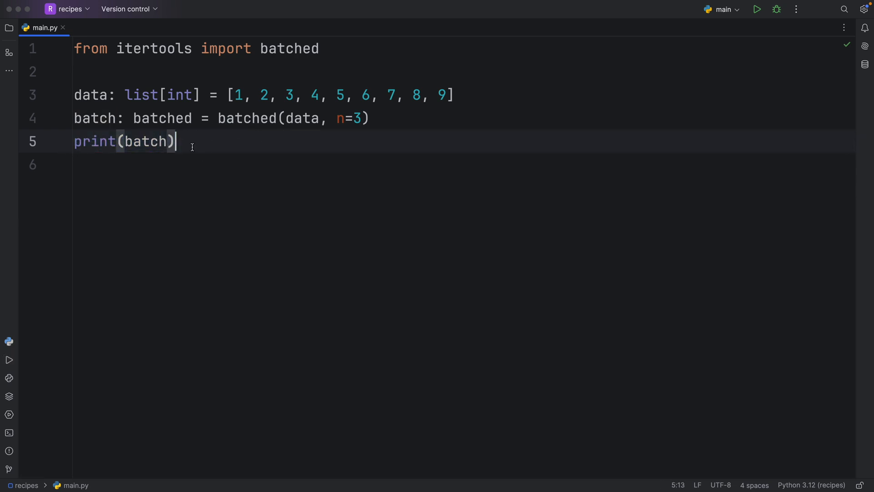
Step: Wrap batch in list(), rerun, and highlight the output [(1, 2, 3), (4, 5, 6), (7, 8, 9)]
double_click(146, 141)
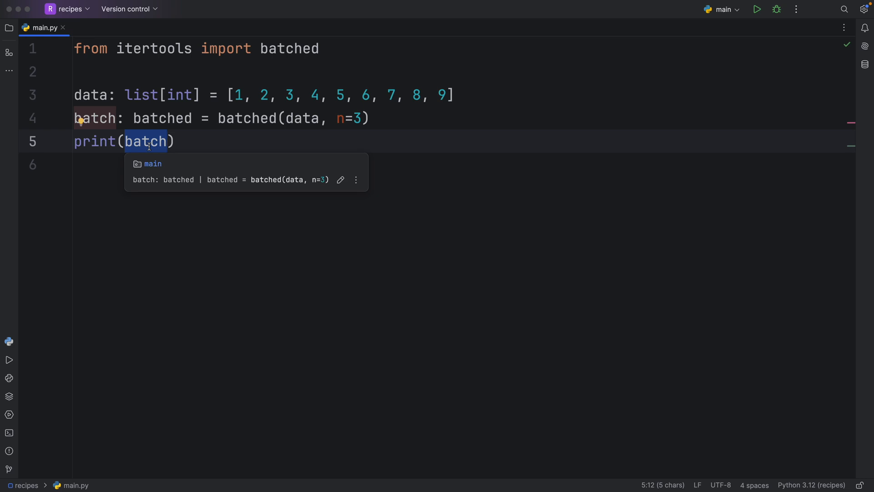
text(list()
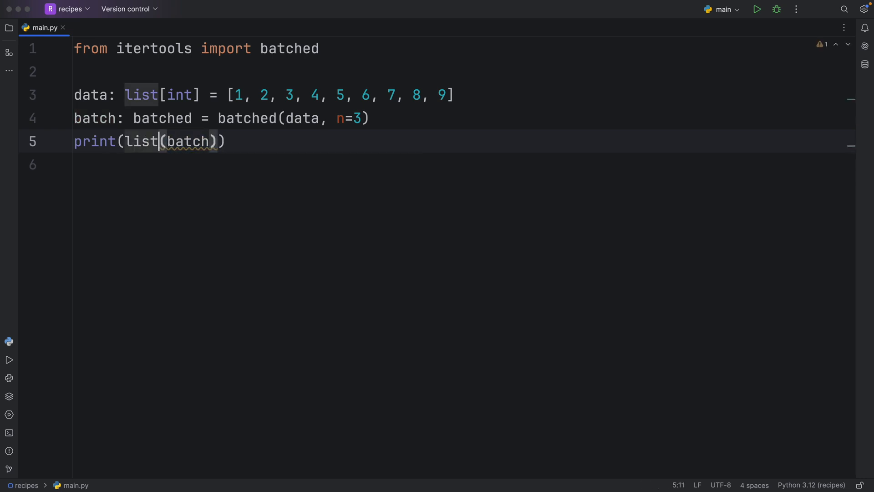
click(757, 9)
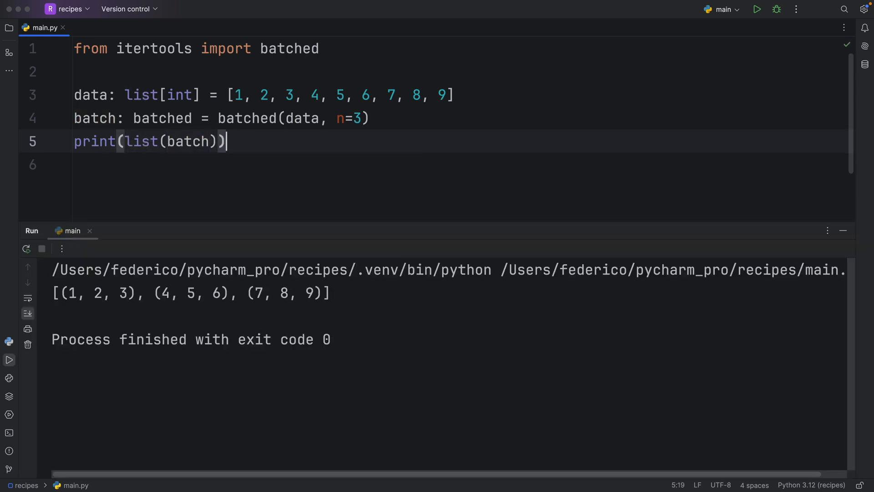
triple_click(189, 293)
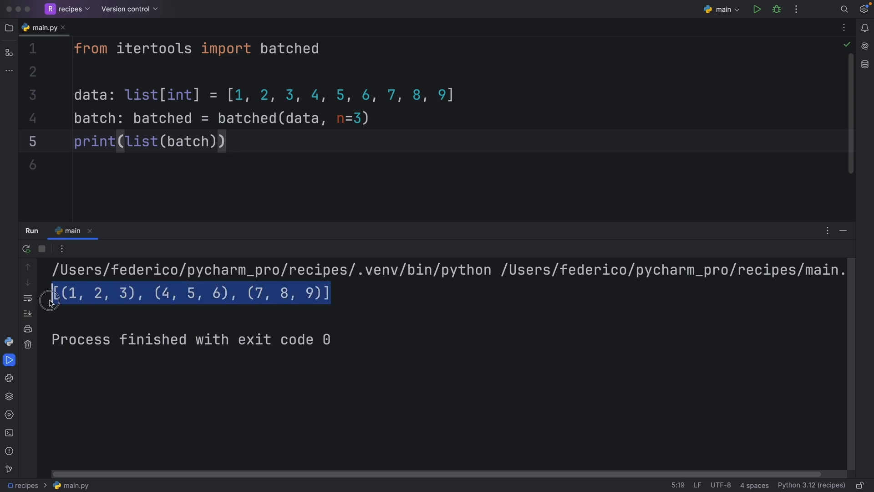
mouse_move(415, 338)
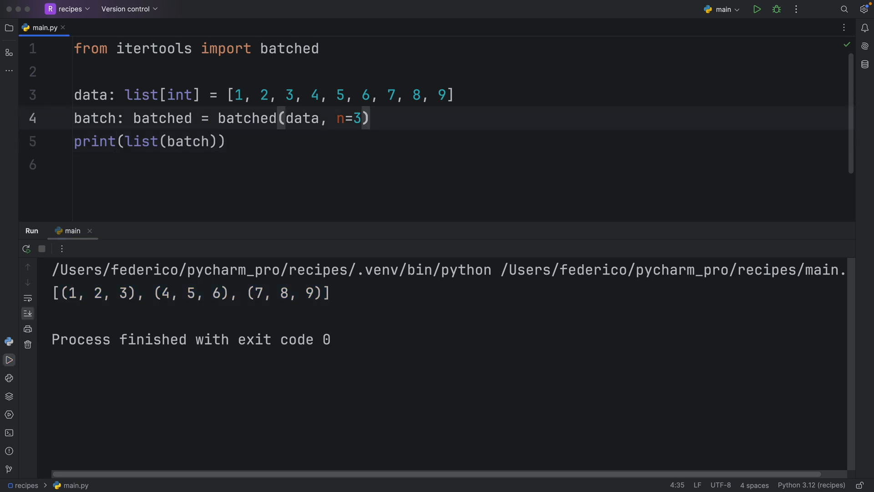
key(Backspace)
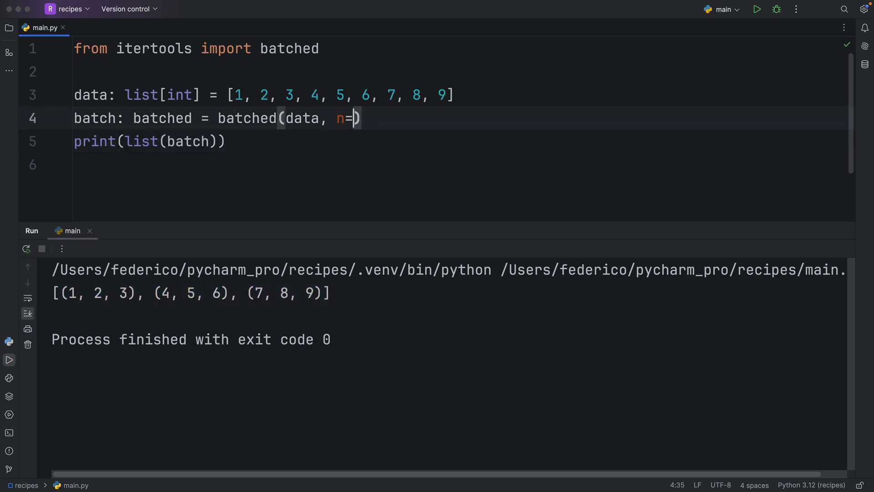
text(2)
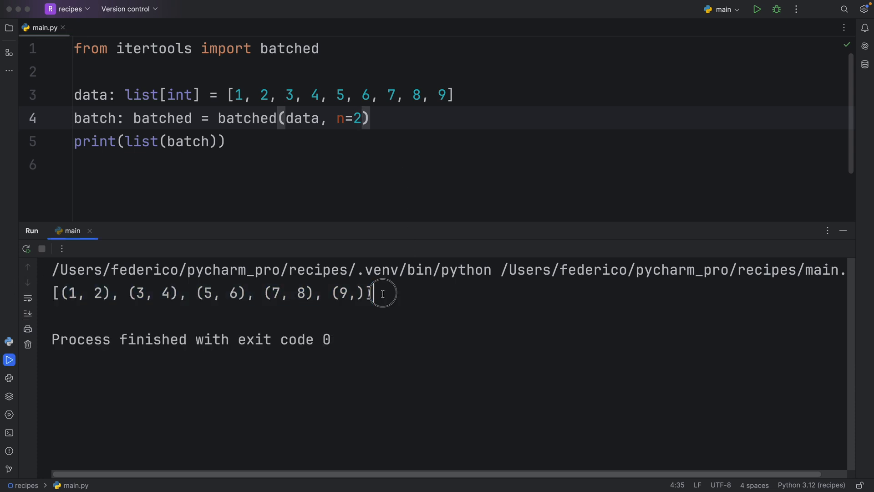
double_click(344, 294)
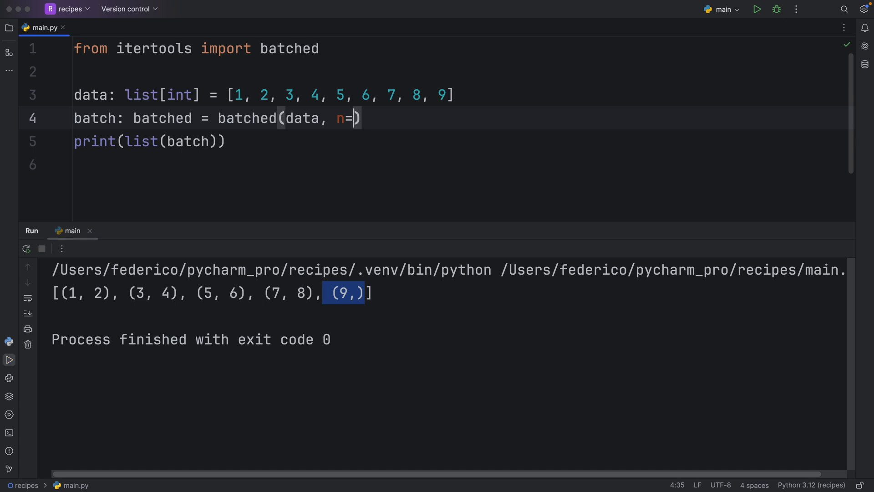
text(0)
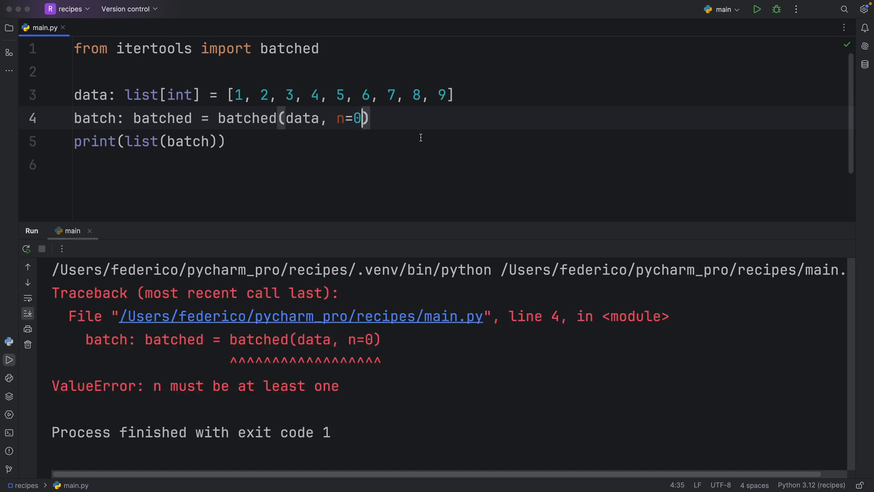
text(3)
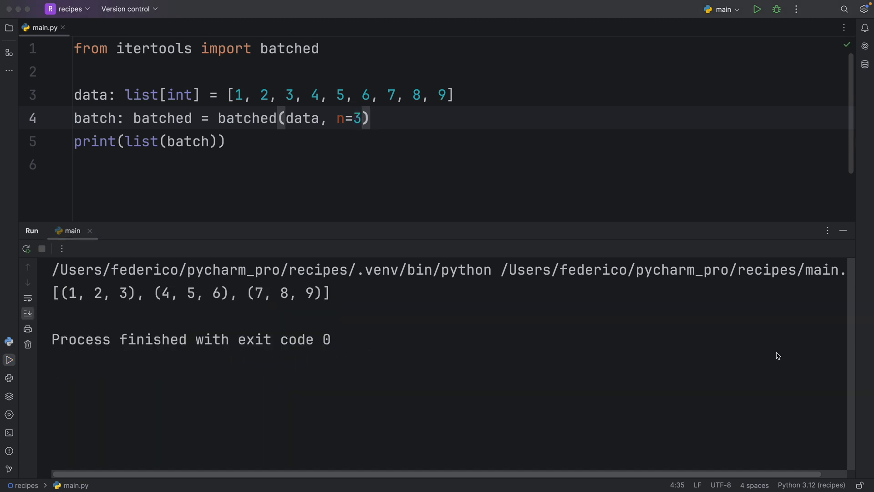